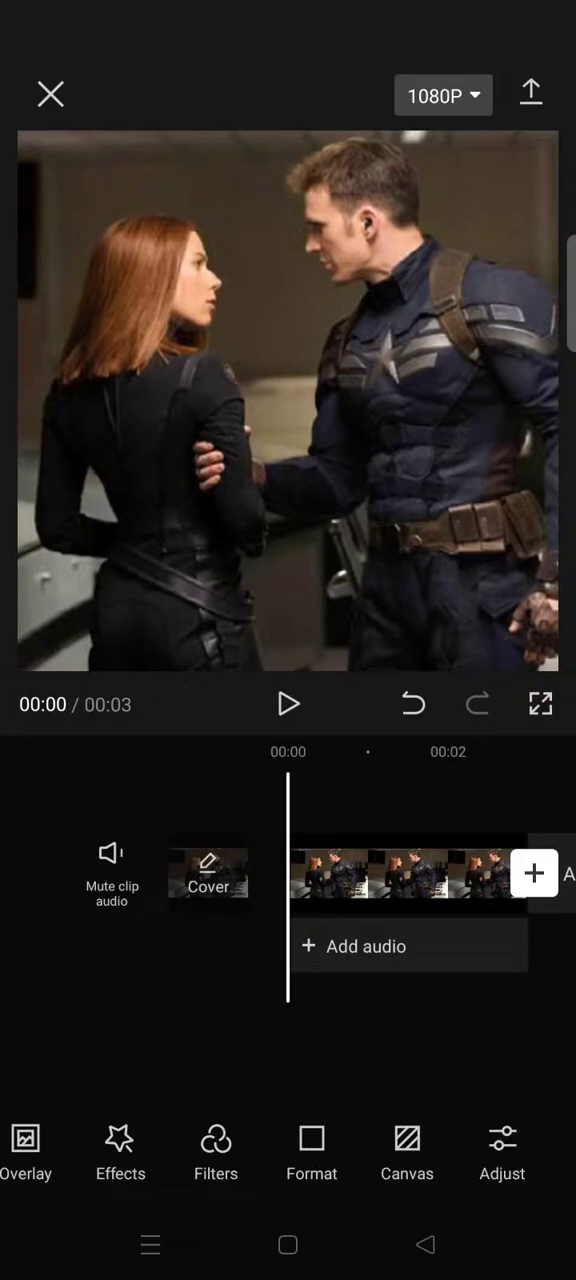
- Select the main Captain America and Black Widow clip and find the overlay duplicate option
left_click(405, 873)
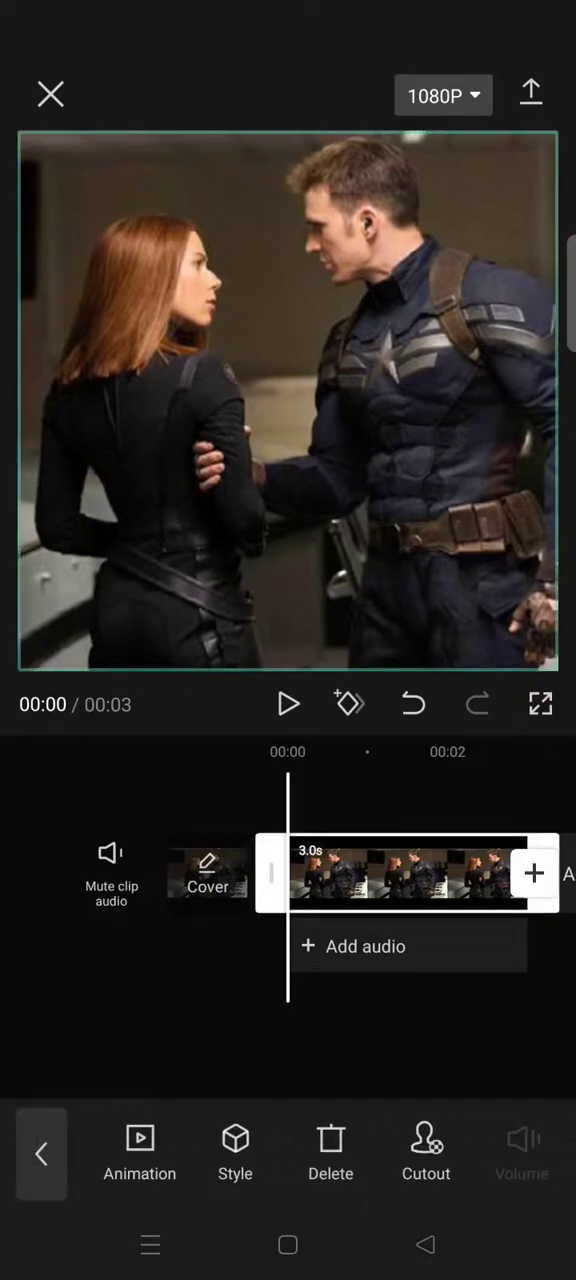
scroll("left", 3)
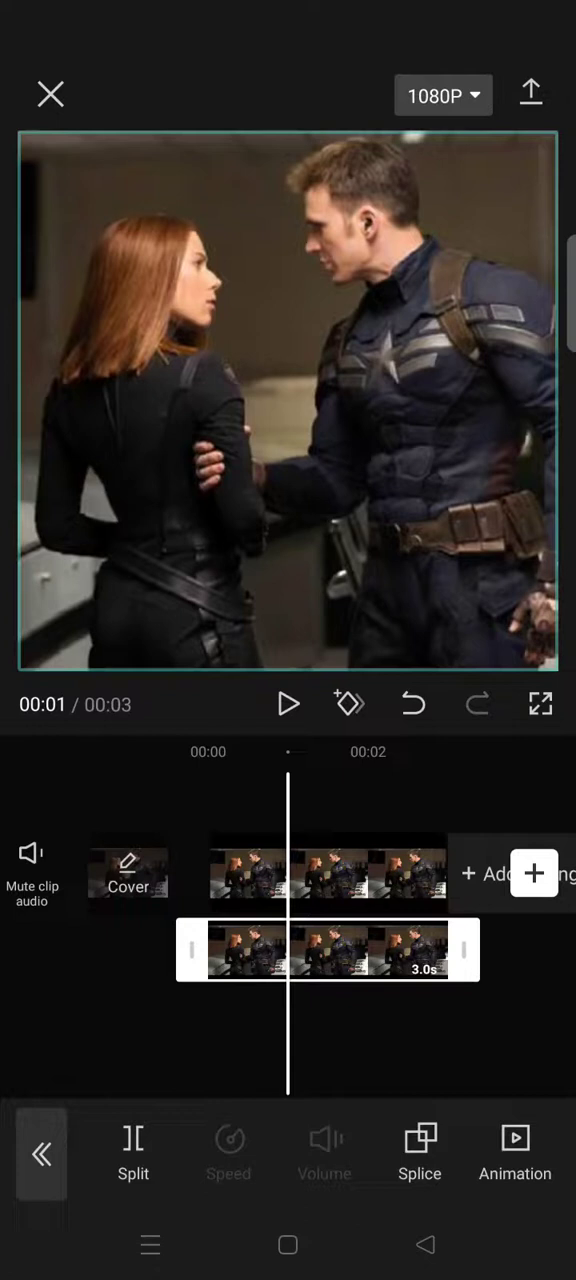
- Open the Edit tools on the overlay copy to reach Crop
scroll("left", 3)
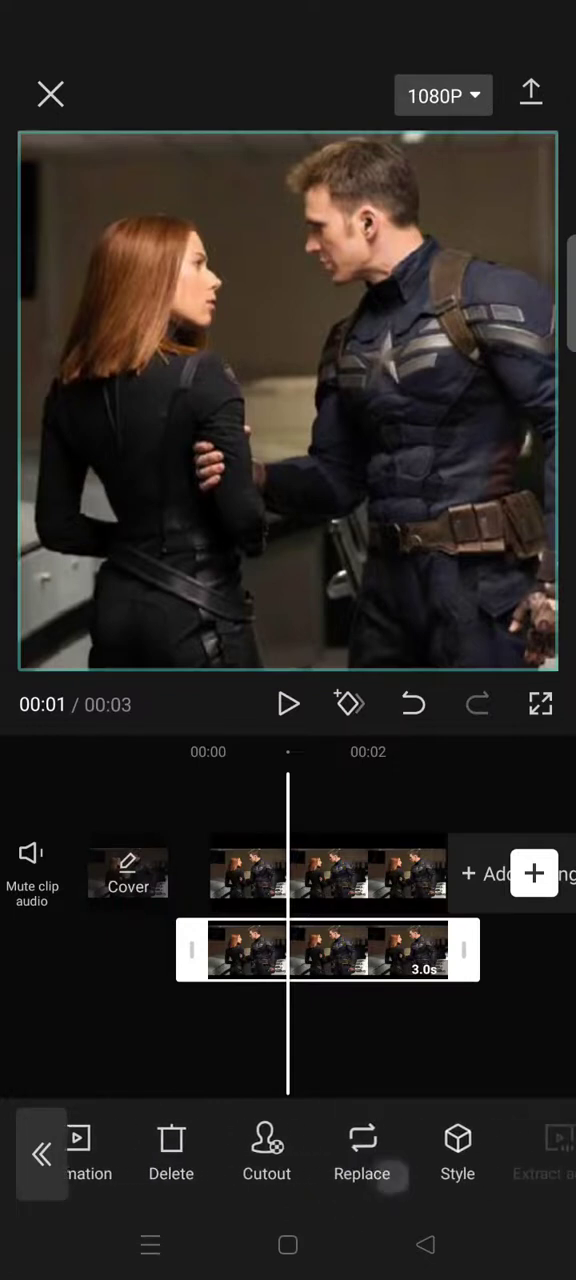
scroll("left", 3)
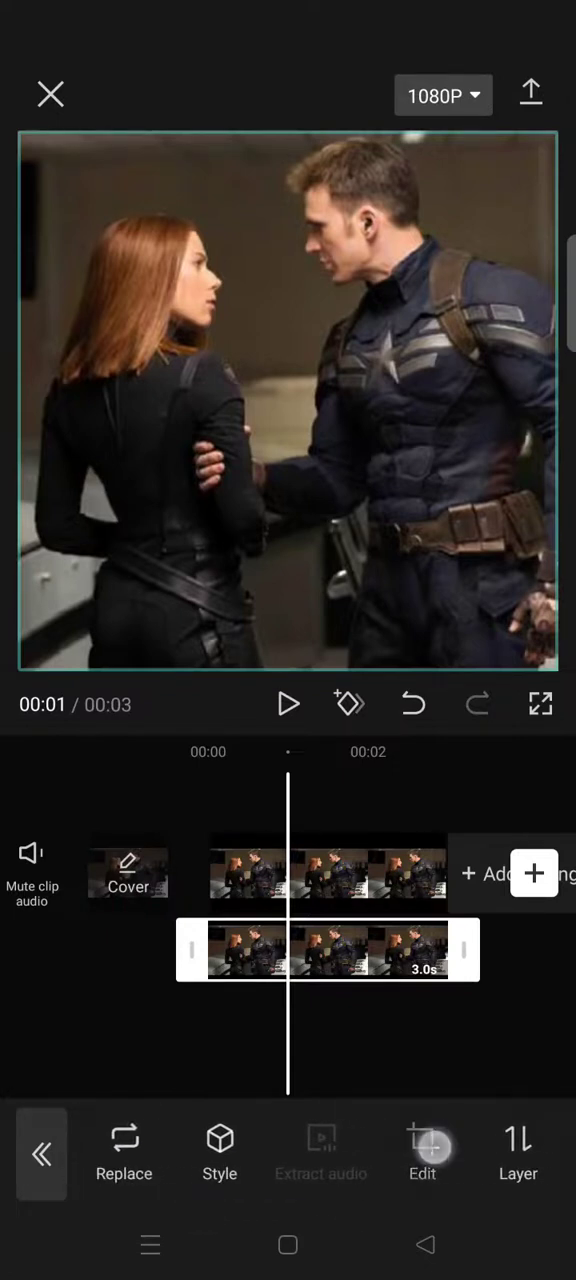
left_click(422, 1155)
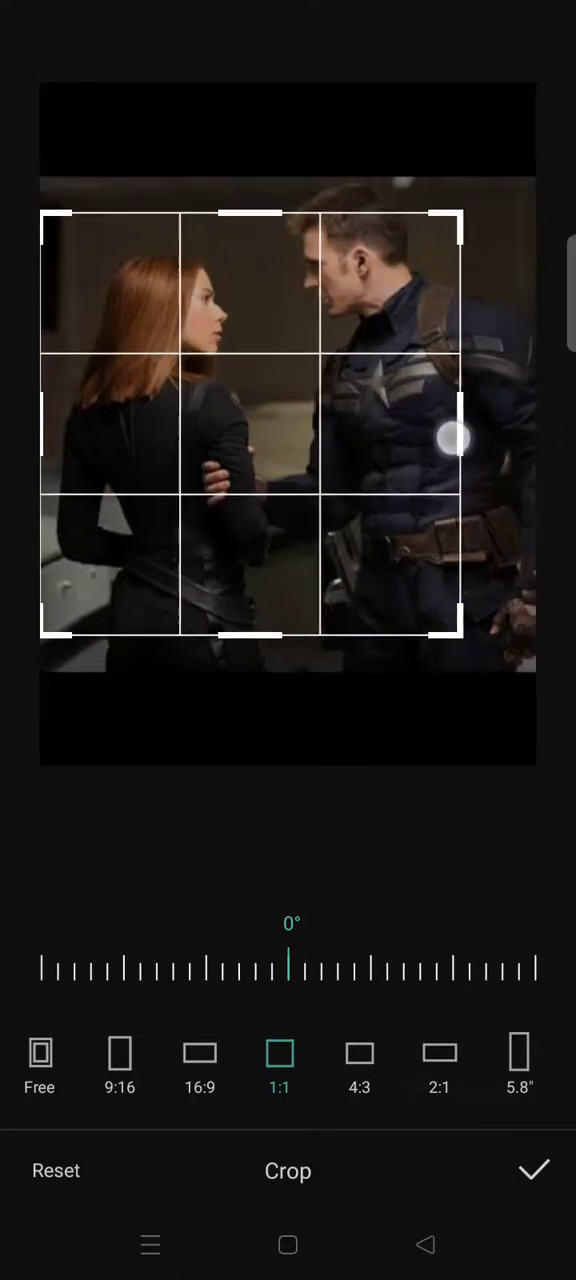
- Crop the overlay copy to a tall 9:16-style frame around Black Widow, then confirm
left_click(119, 1065)
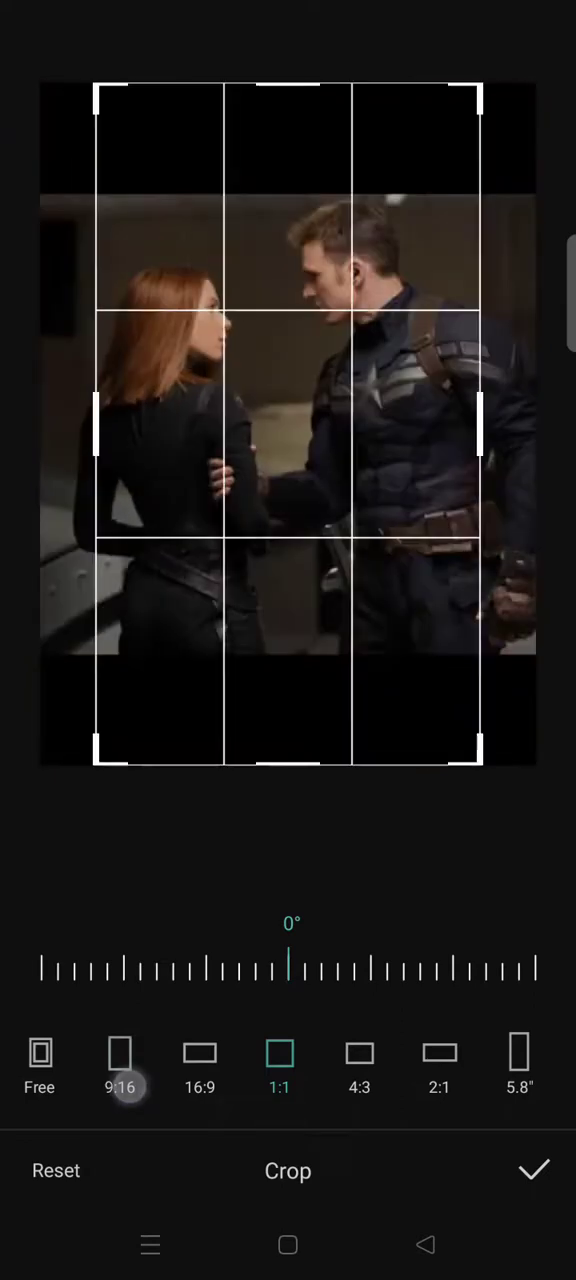
left_click(119, 1053)
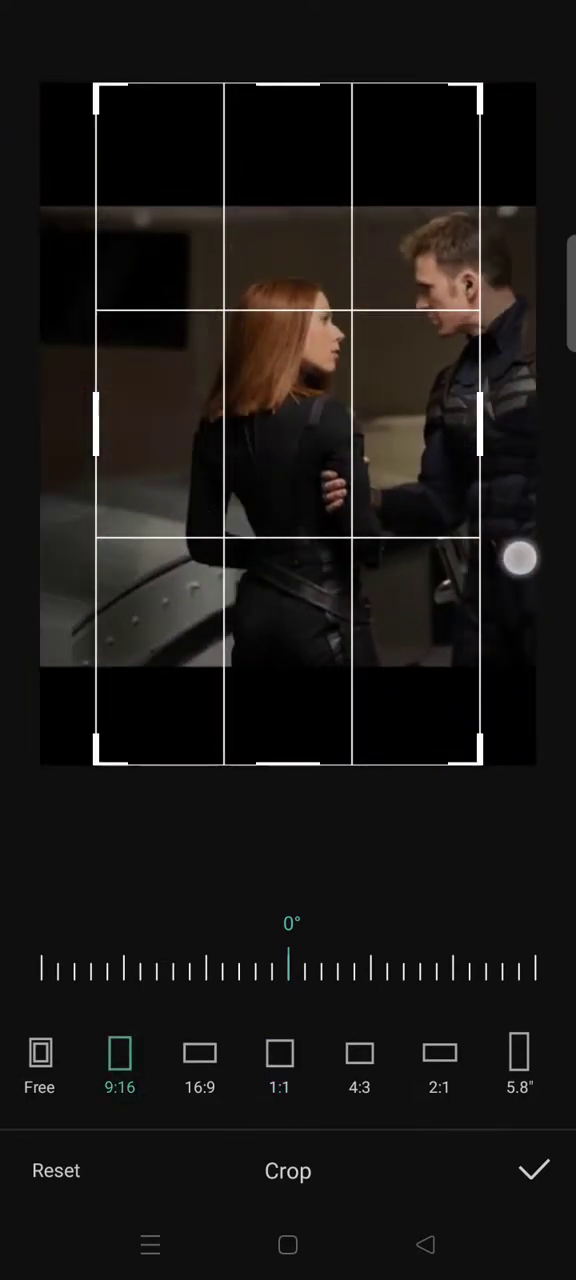
left_click_drag(520, 558, 475, 113)
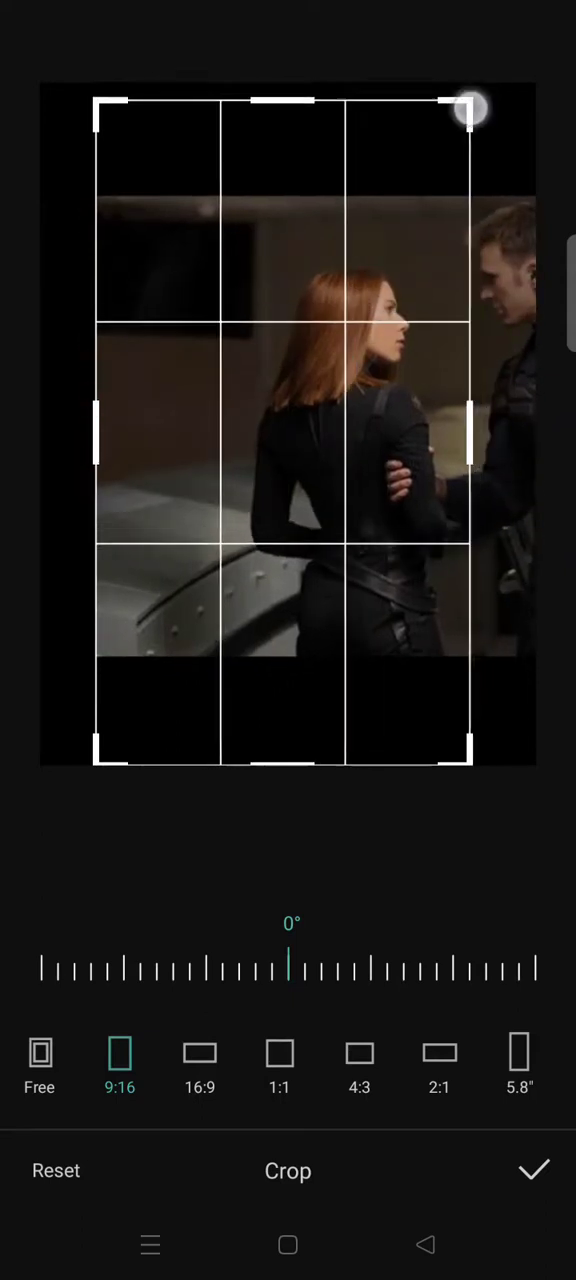
left_click_drag(470, 110, 385, 555)
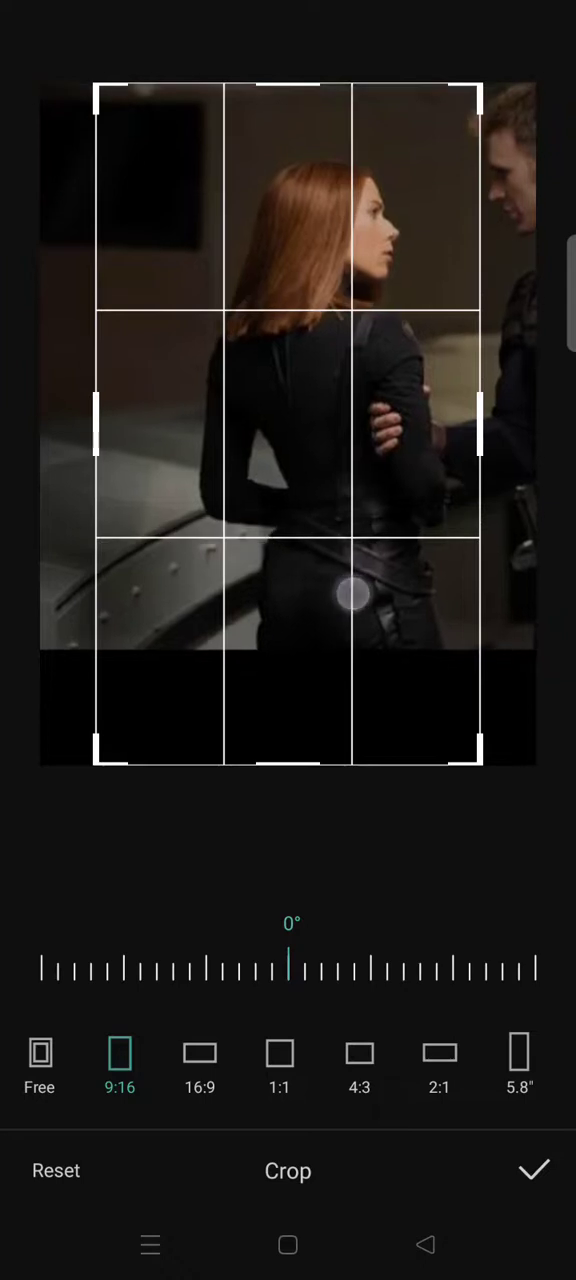
left_click(40, 1055)
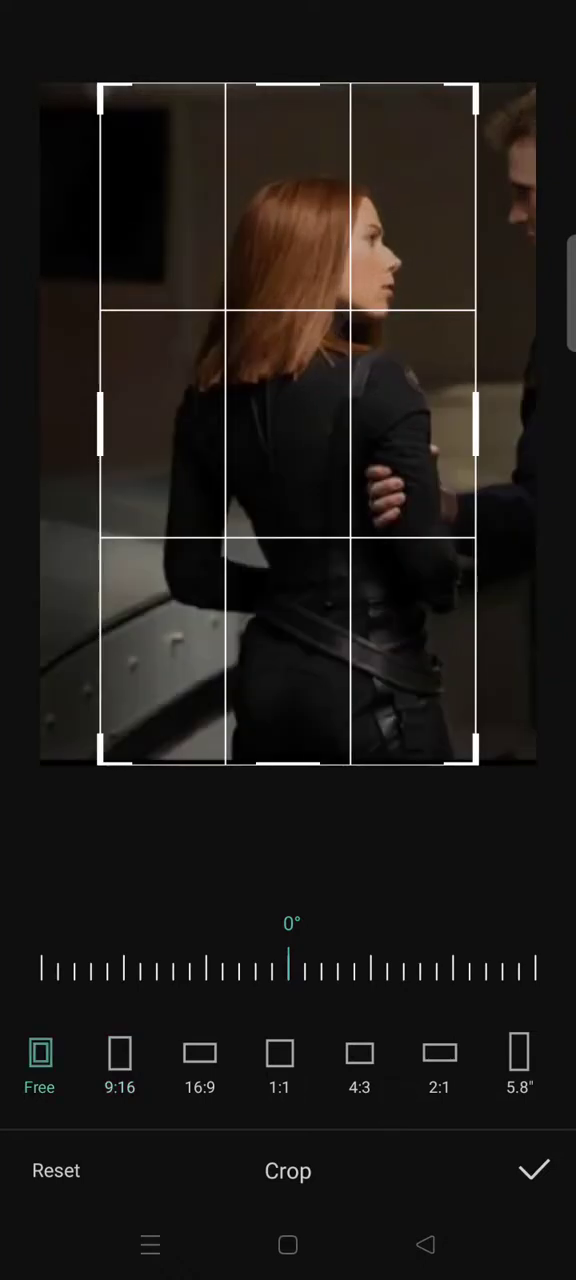
left_click(534, 1170)
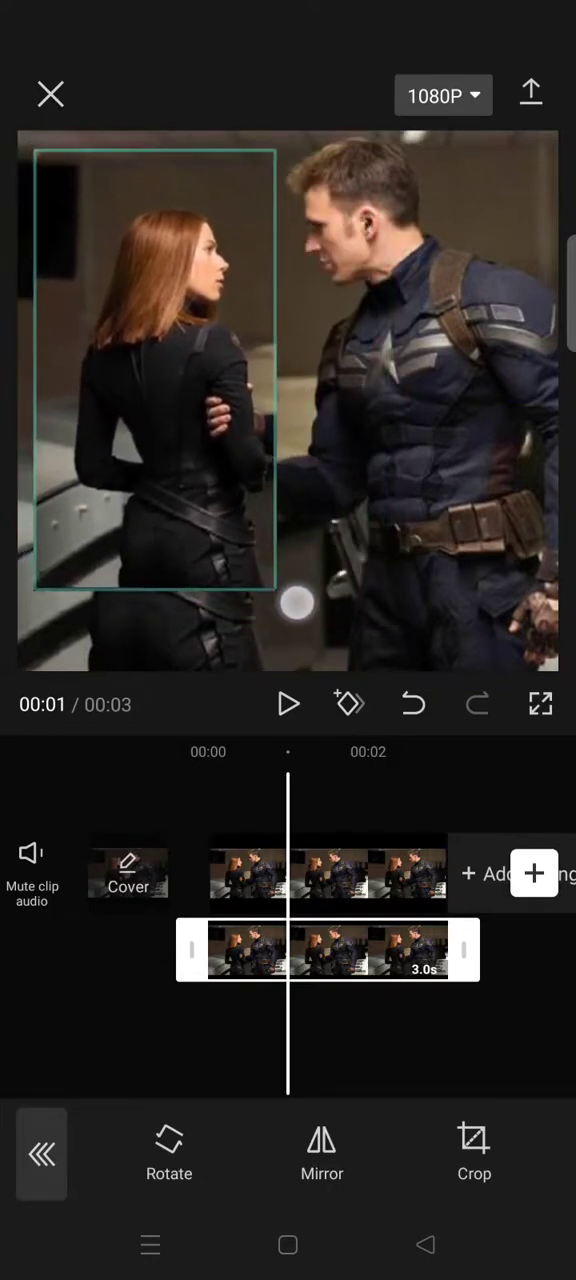
- Move and enlarge the cropped Black Widow overlay over her, then reselect the overlay clip
left_click_drag(297, 603, 252, 570)
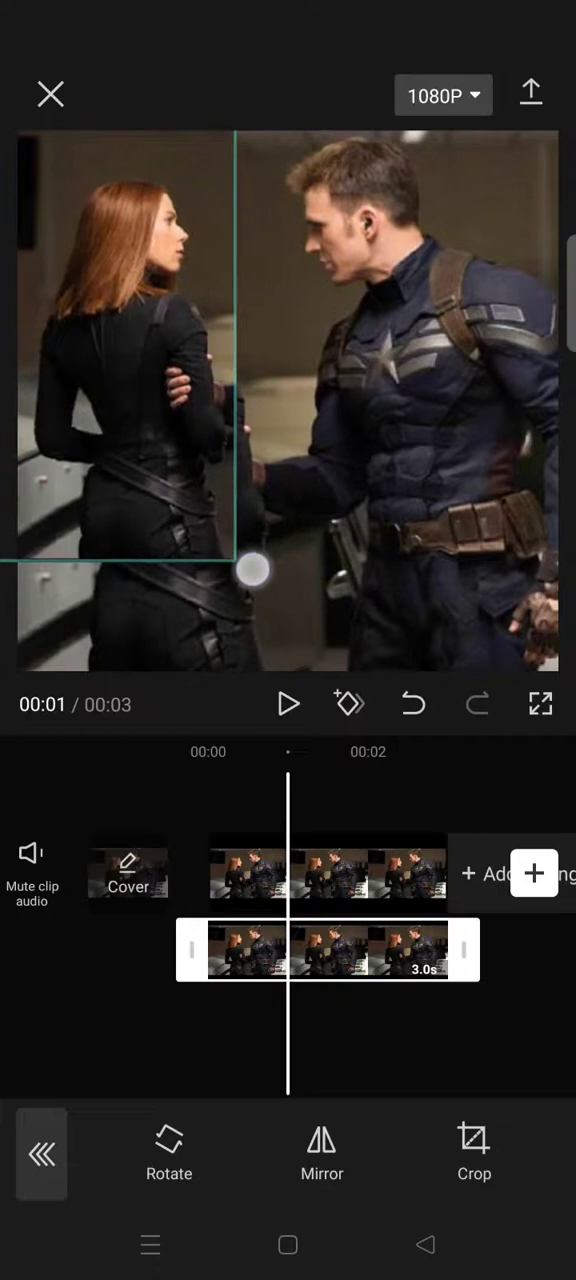
left_click_drag(255, 570, 275, 580)
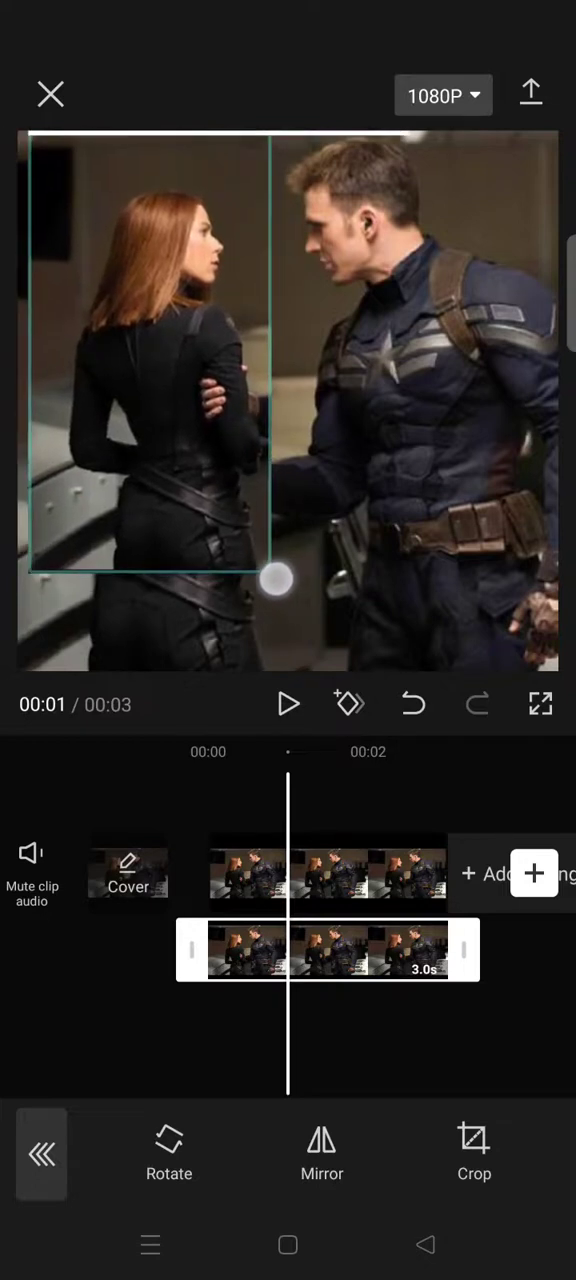
left_click_drag(275, 580, 290, 580)
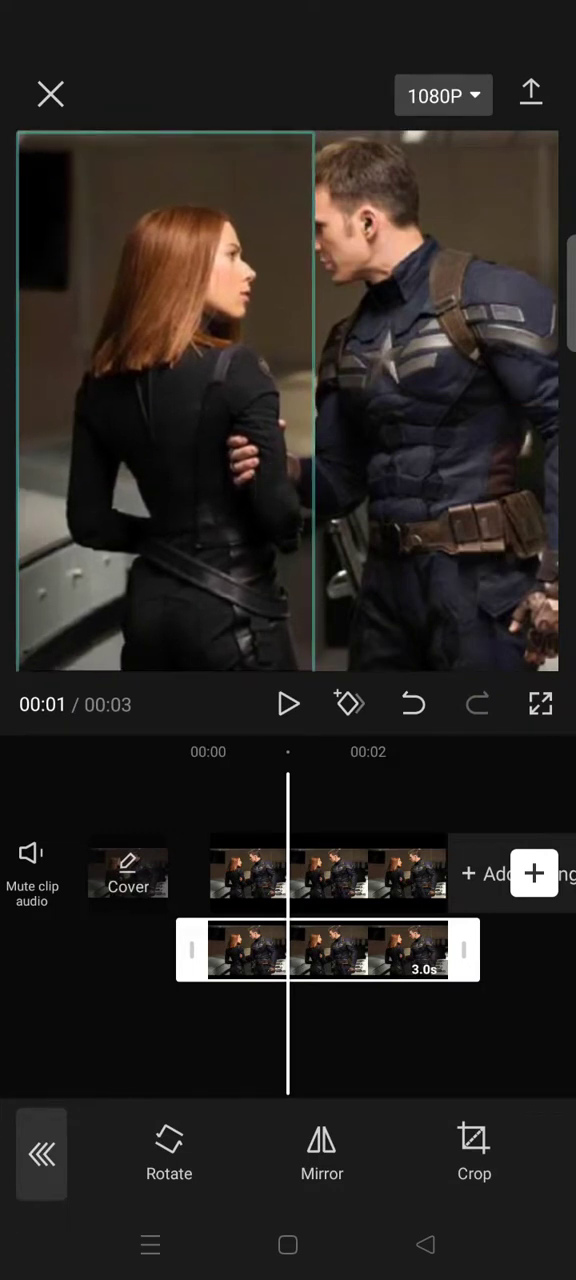
left_click(327, 872)
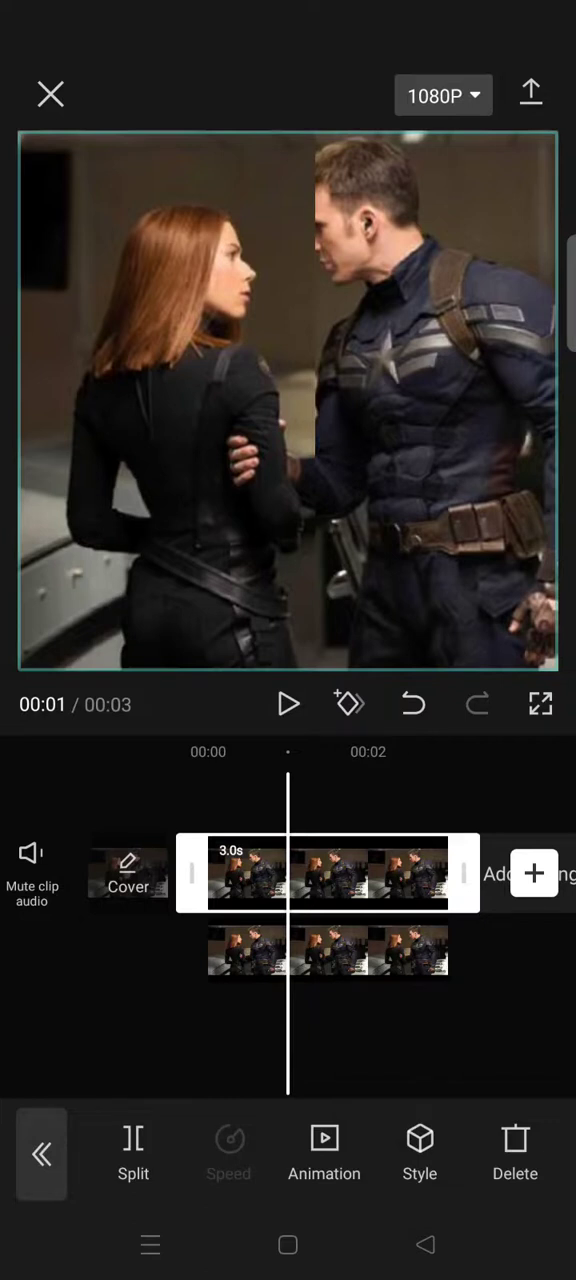
left_click(327, 950)
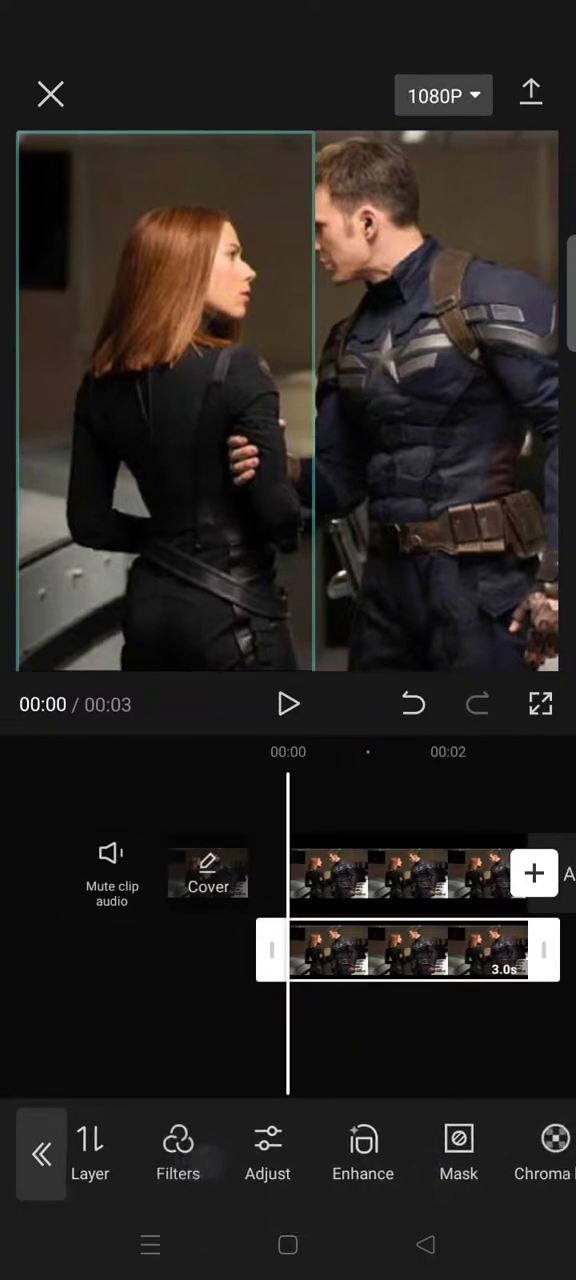
- Apply a BW filter from the B&W filter category to the Black Widow overlay
left_click(177, 1155)
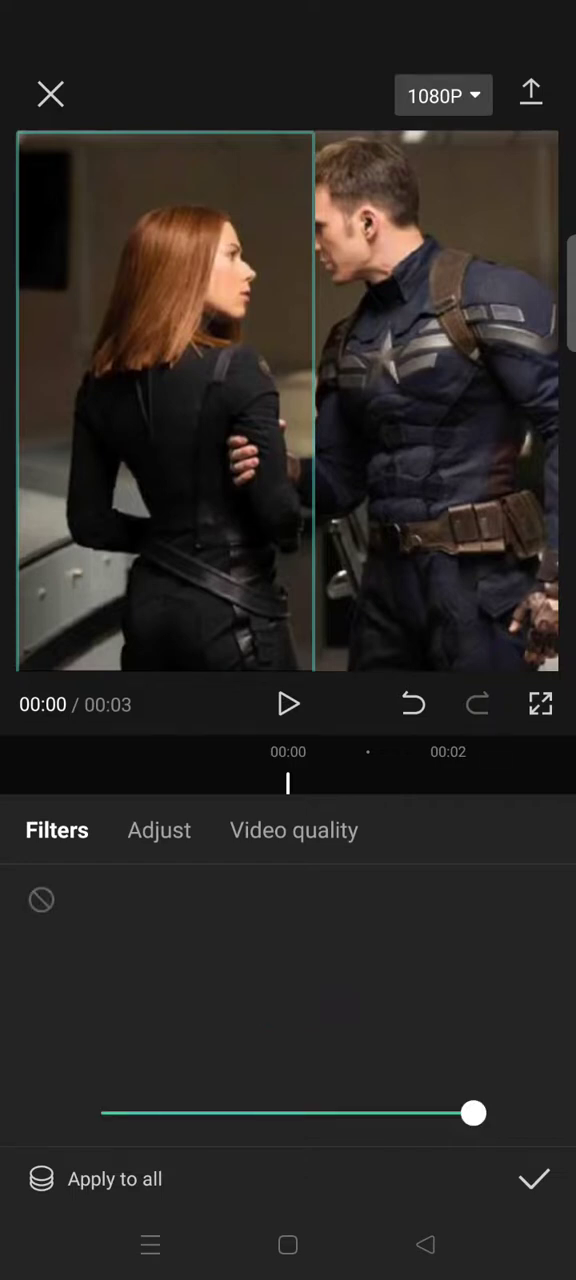
left_click(449, 899)
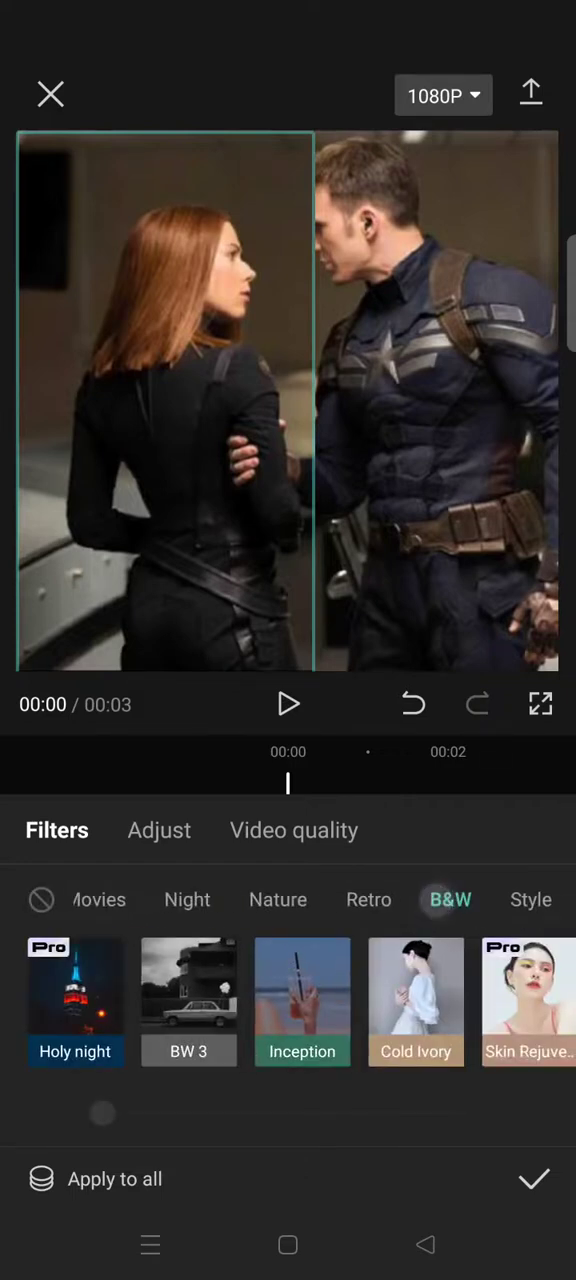
scroll("left", 3)
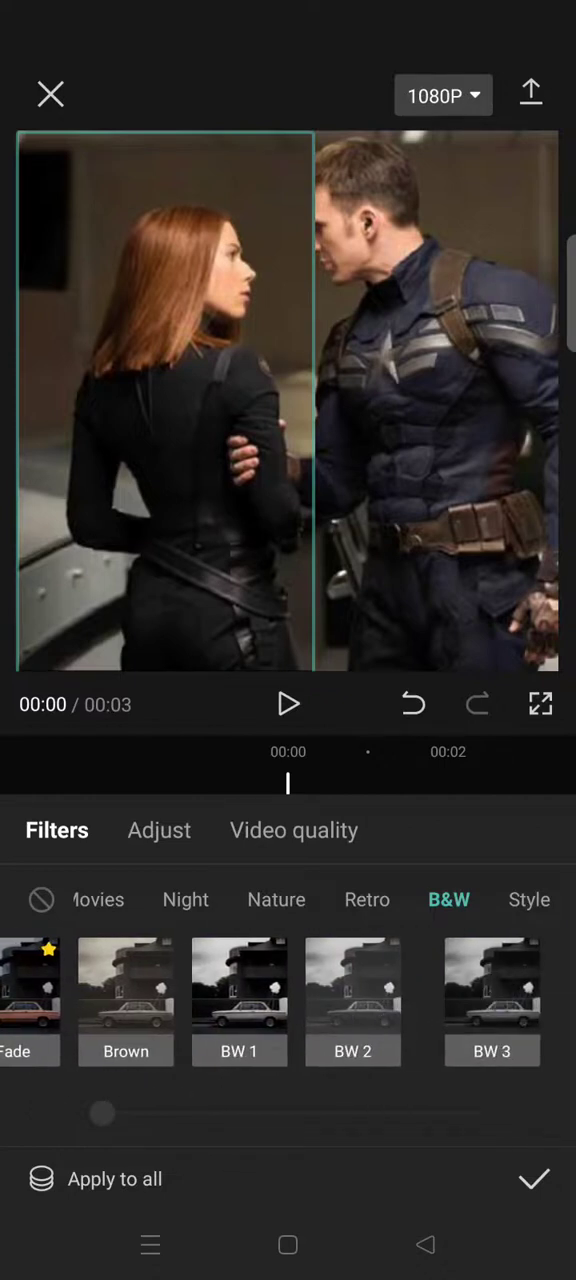
left_click(534, 1179)
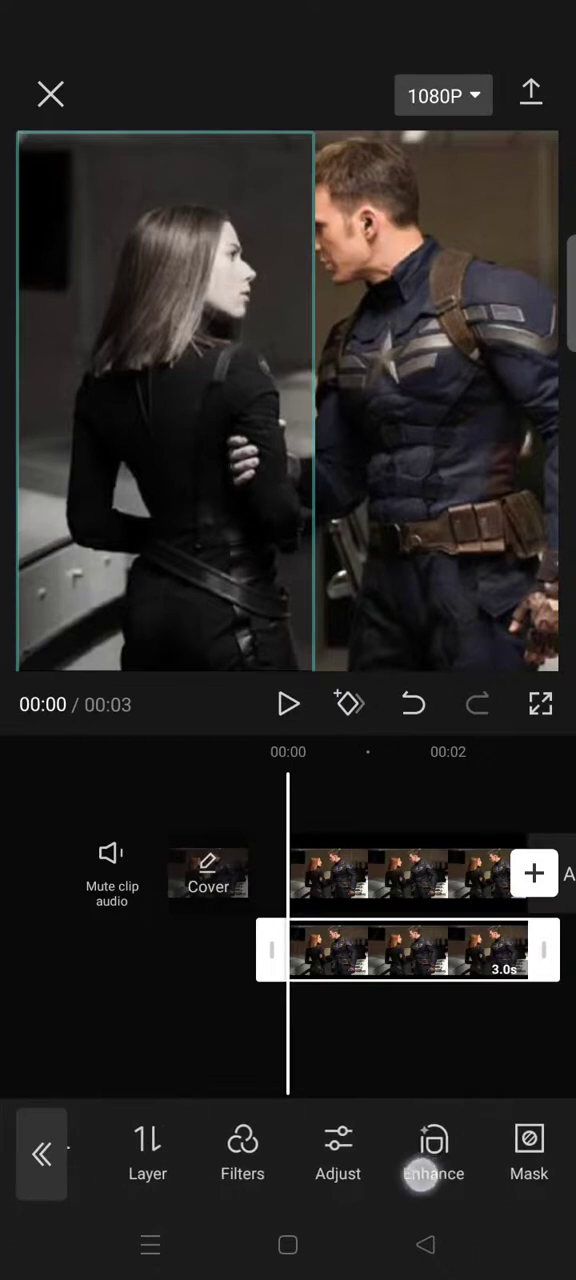
scroll("left", 3)
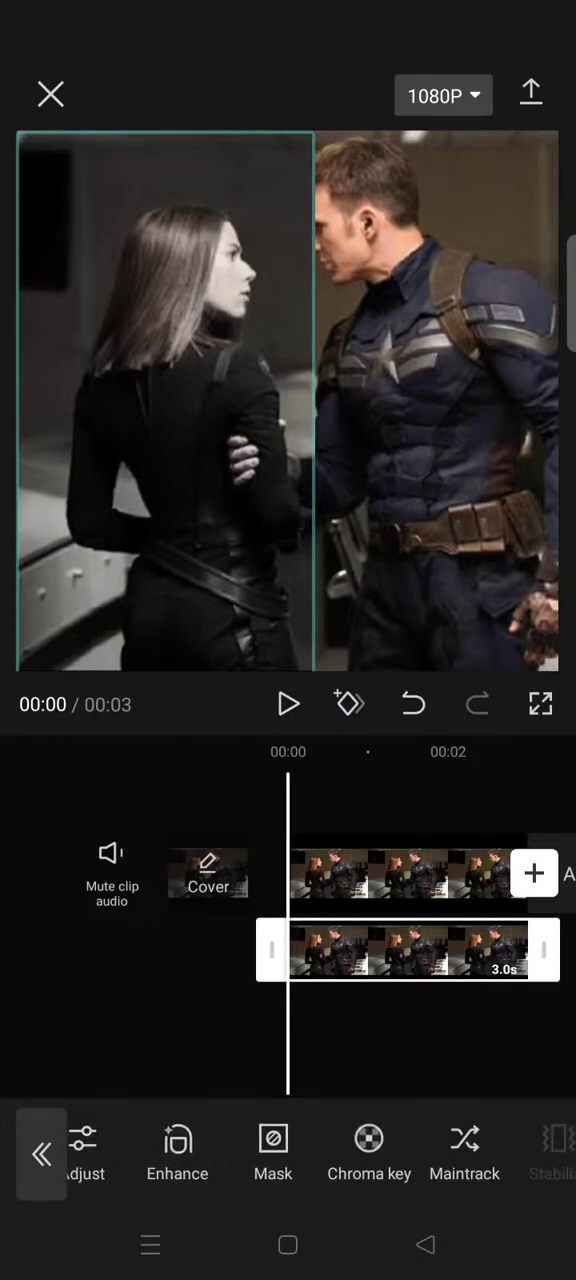
- Check the Cutout options for the grey overlay and close them
left_click(42, 1153)
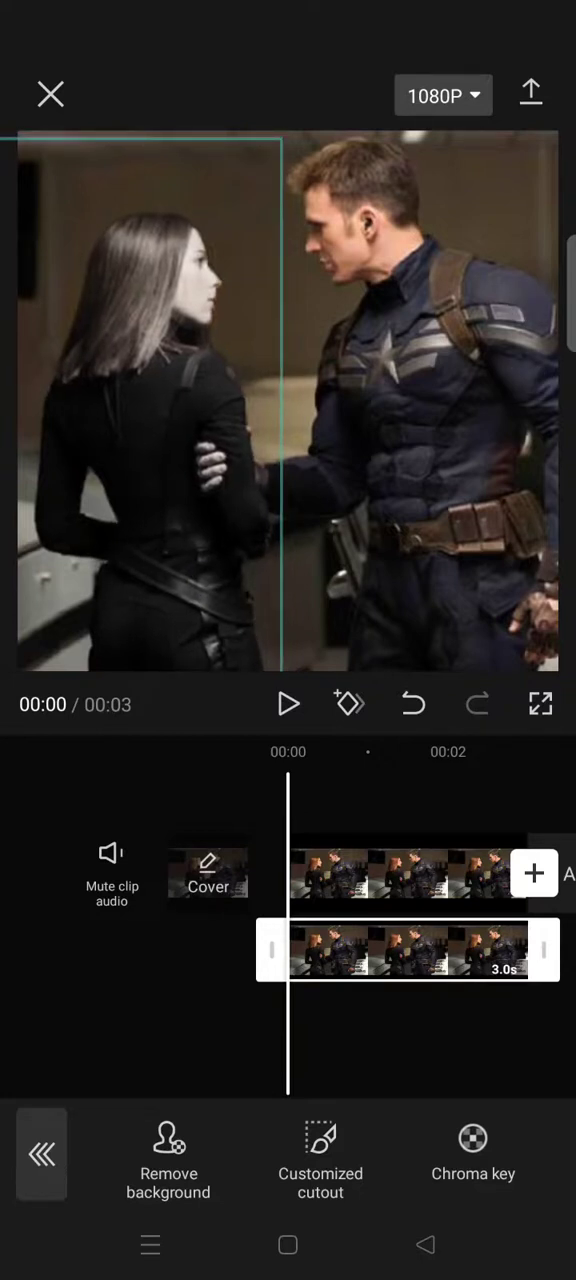
left_click(41, 1153)
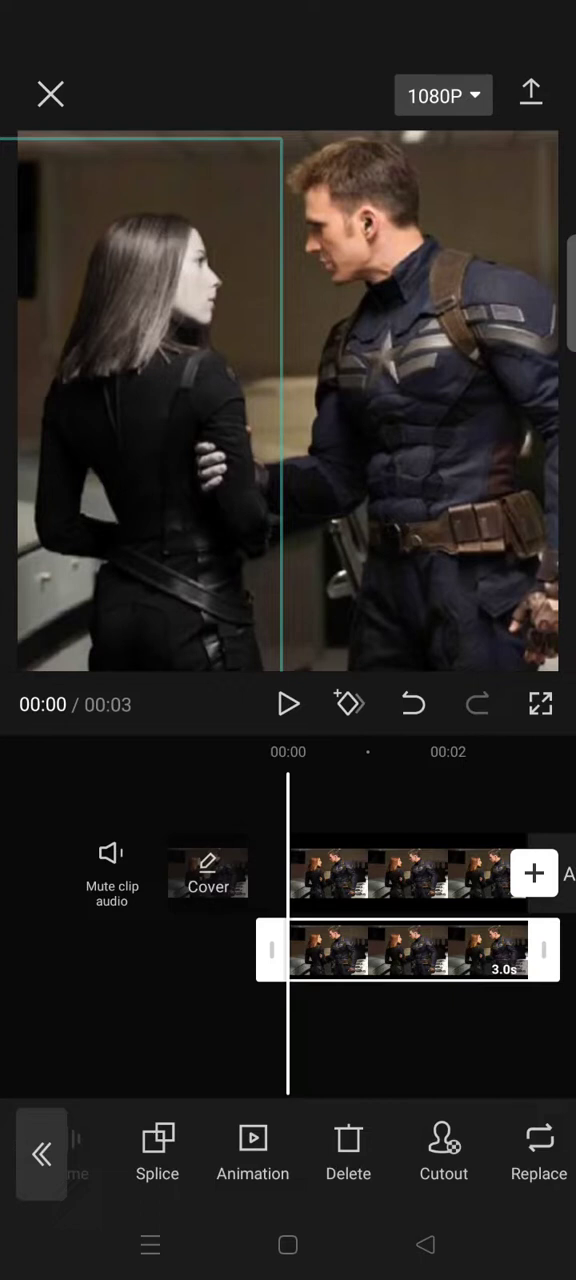
- Give the grayscale overlay a Fade In entrance animation lasting 1.5 seconds
left_click(252, 1152)
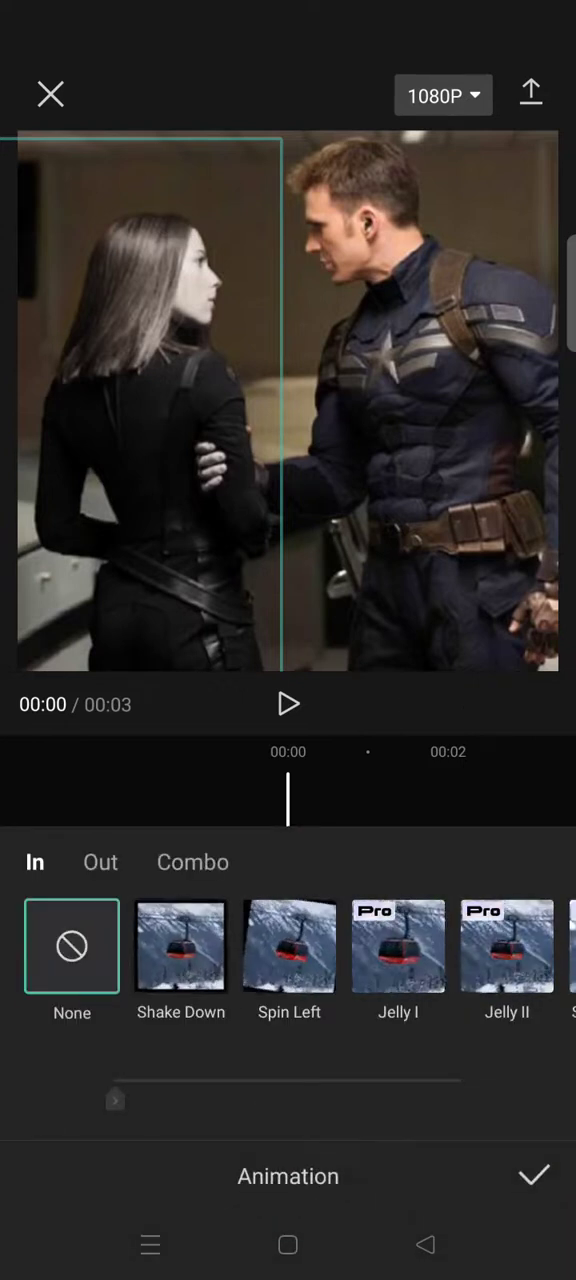
scroll("left", 3)
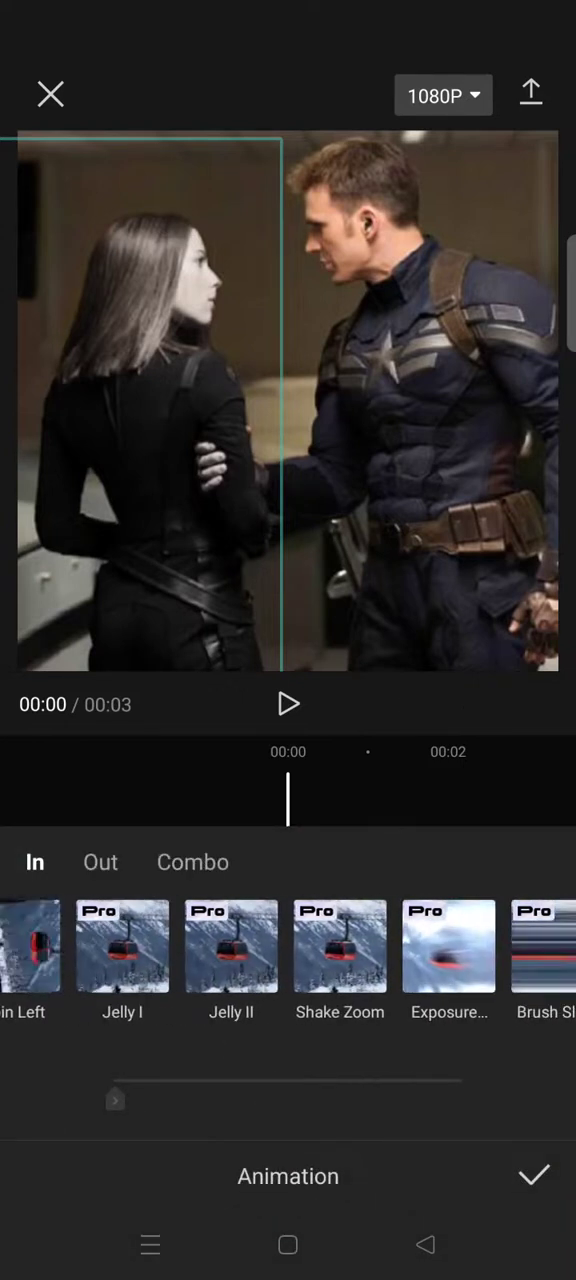
scroll("left", 3)
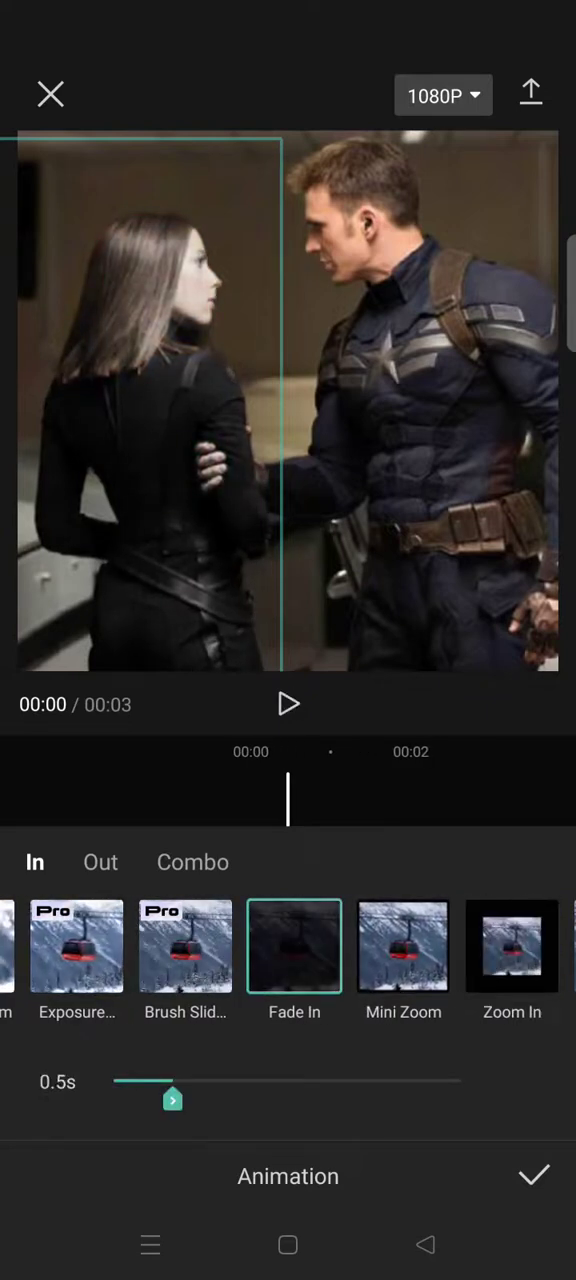
left_click_drag(172, 1100, 242, 1100)
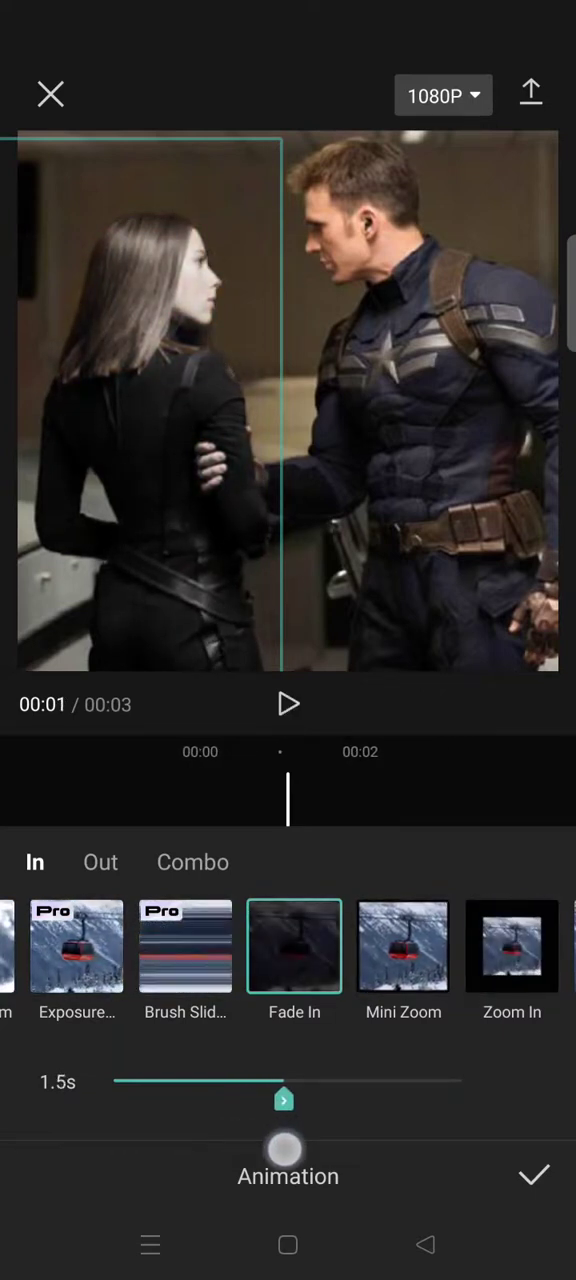
left_click(288, 704)
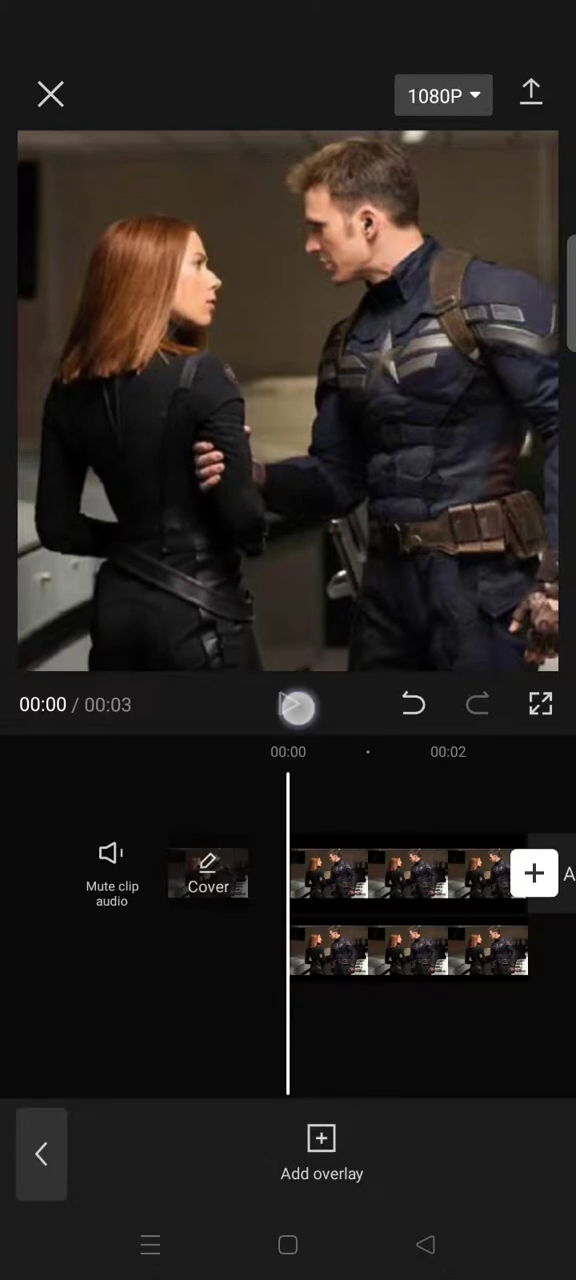
left_click(297, 704)
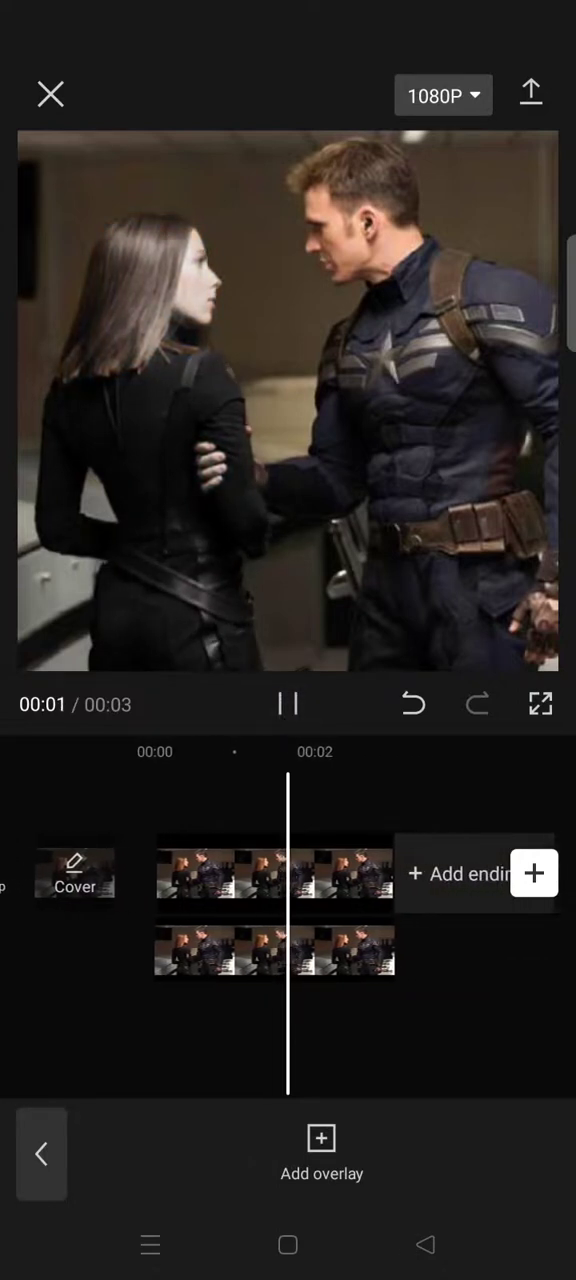
left_click(288, 704)
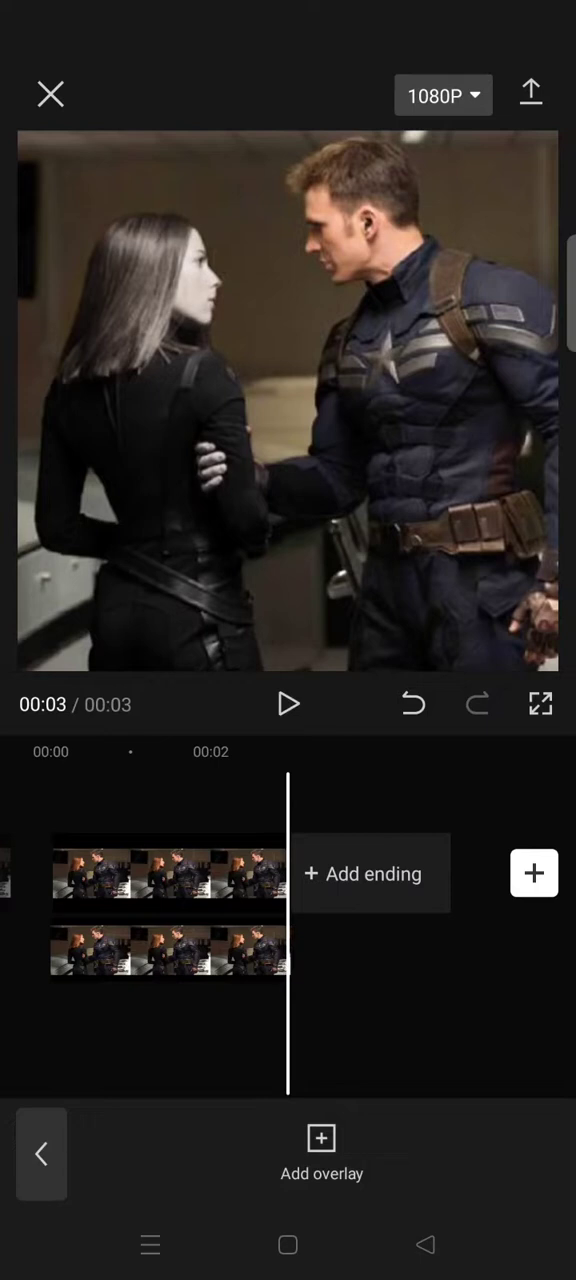